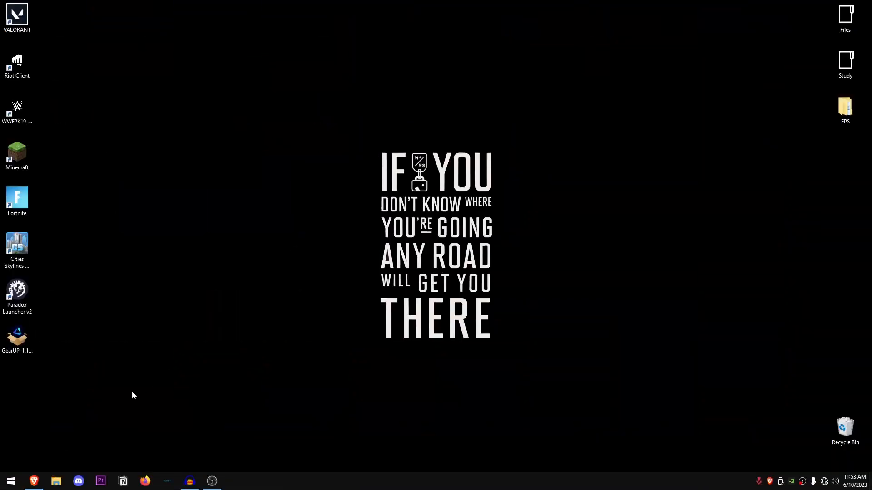
Run the GearUP Booster installer and install it to the default folder
{"action": "left_click", "coordinate": [17, 336]}
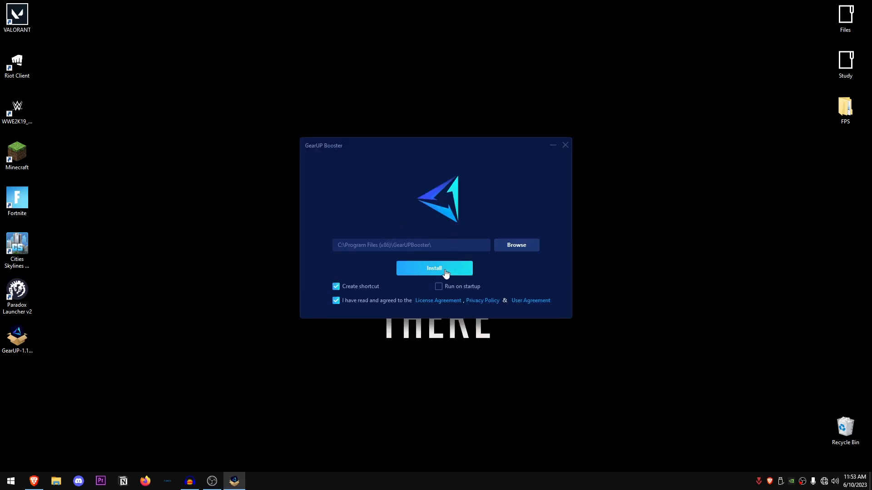
{"action": "left_click", "coordinate": [434, 268]}
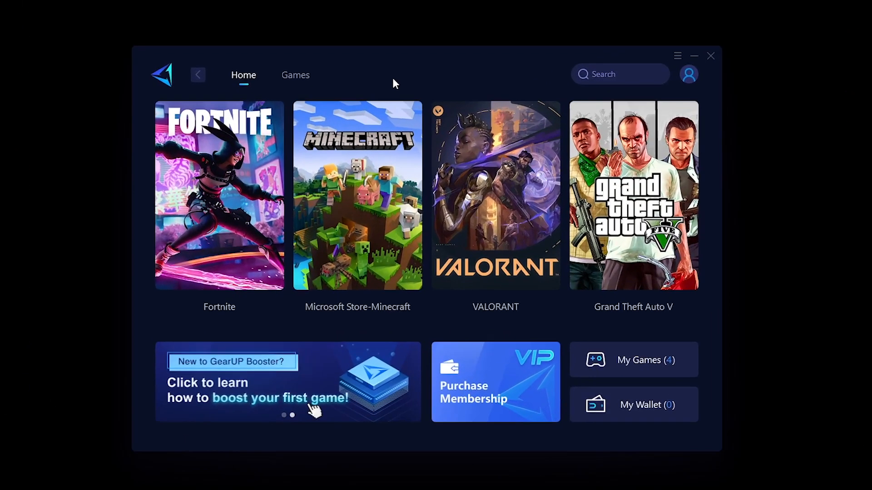
{"action": "mouse_move", "coordinate": [632, 194]}
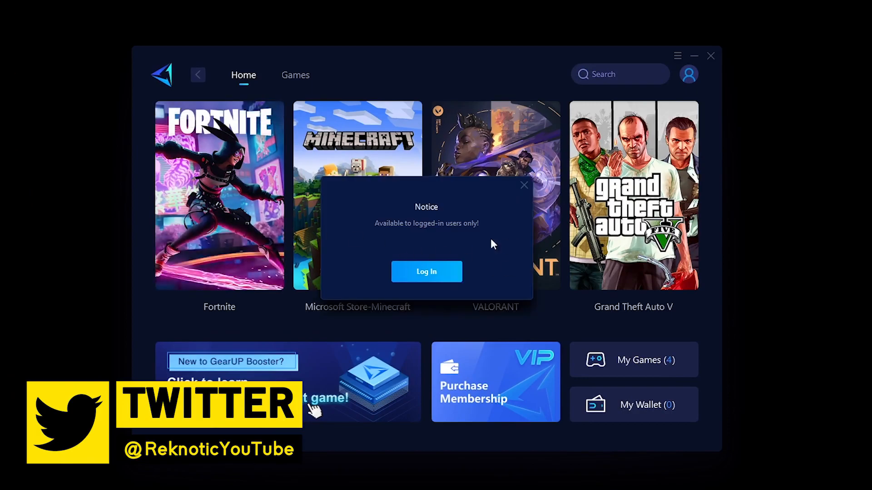
Log in to a GearUP account from the notice, then browse the Games catalogue
{"action": "left_click", "coordinate": [523, 185]}
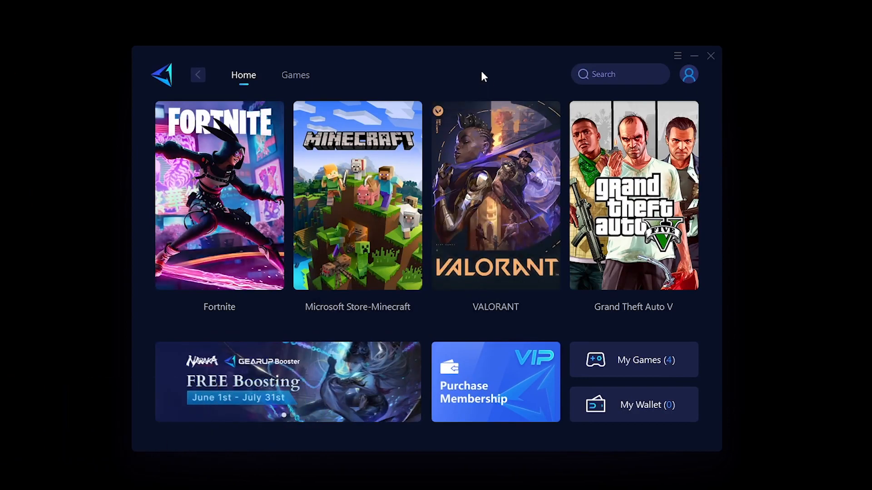
{"action": "left_click", "coordinate": [688, 74]}
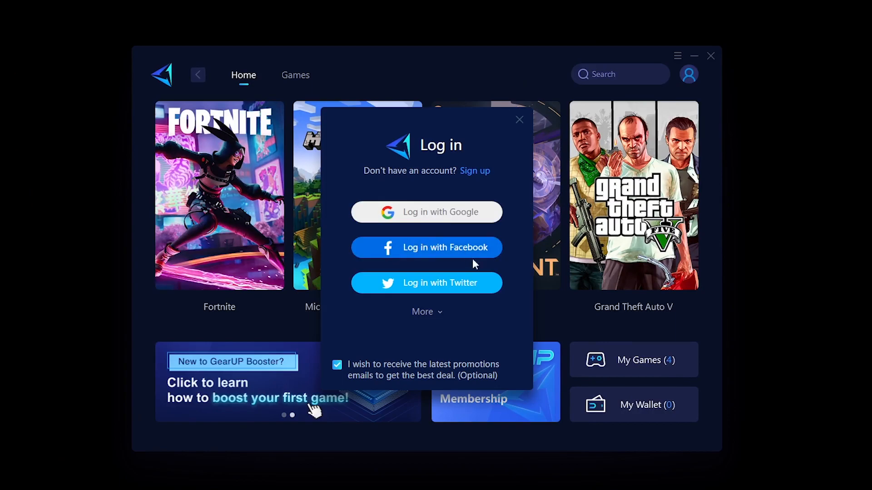
{"action": "mouse_move", "coordinate": [488, 252]}
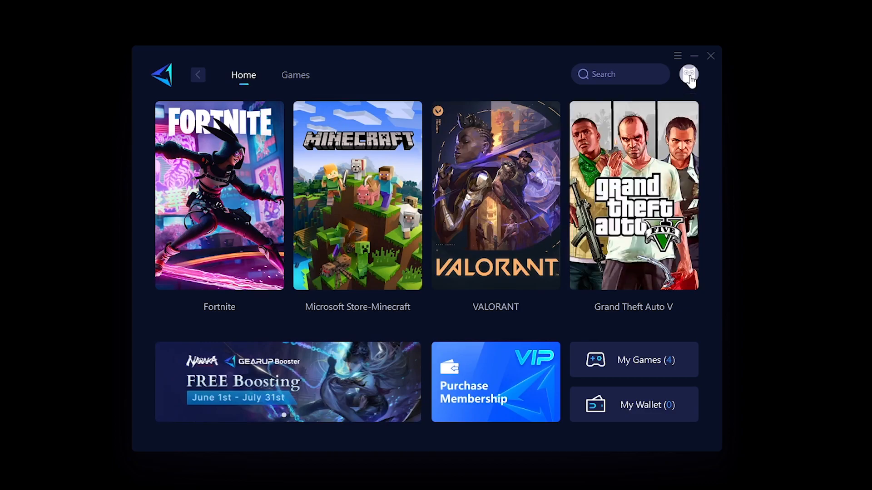
{"action": "mouse_move", "coordinate": [371, 95]}
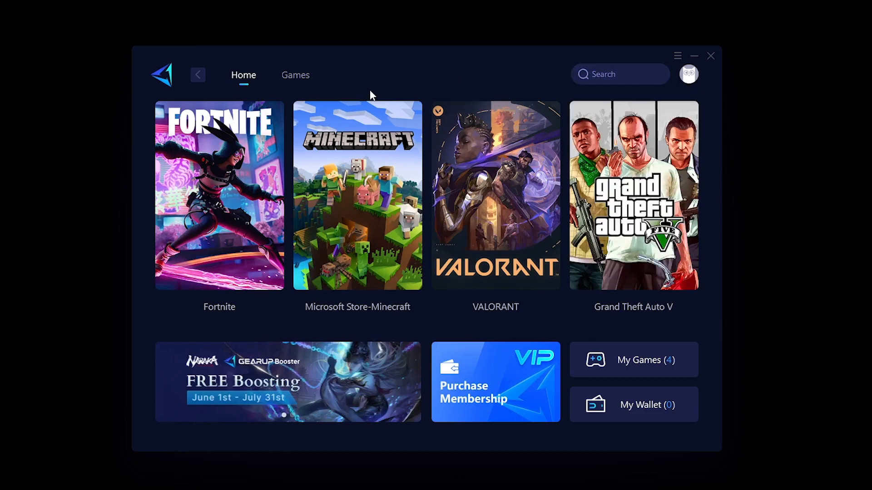
{"action": "left_click", "coordinate": [296, 74]}
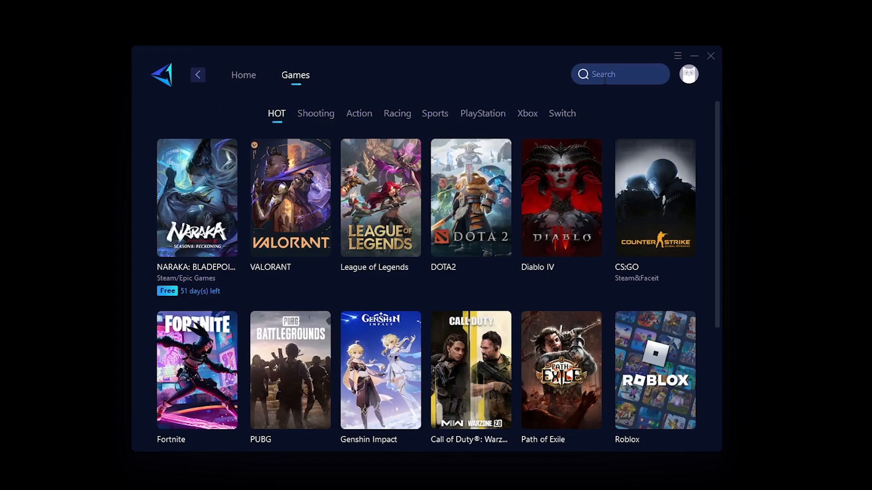
Start boosting Fortnite and pick its server region
{"action": "left_click", "coordinate": [243, 74]}
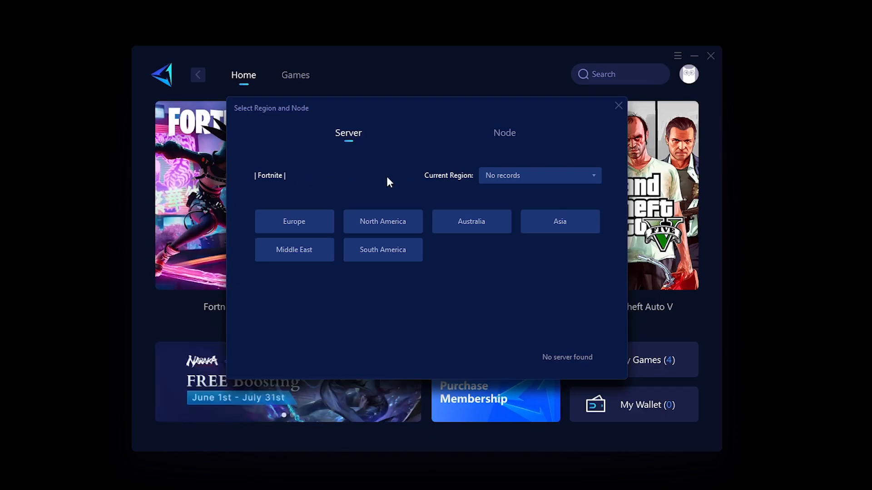
{"action": "left_click", "coordinate": [617, 106]}
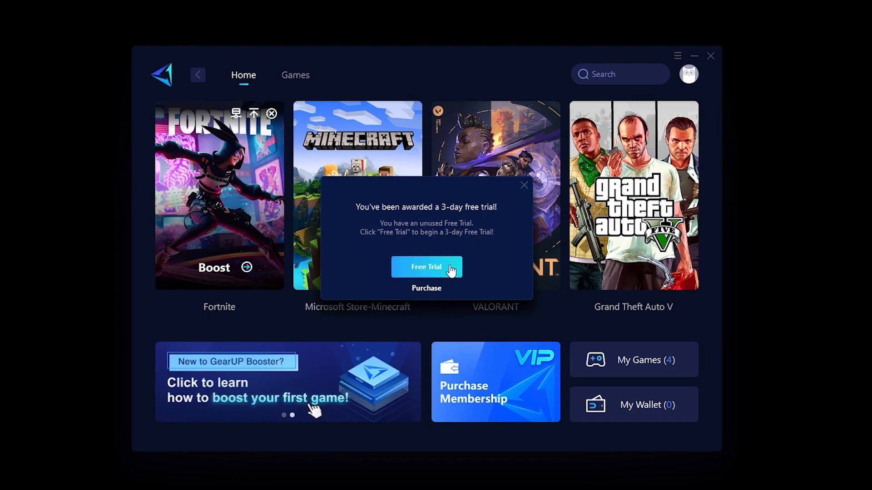
Activate the 3-day free trial and dismiss the membership expiry notice
{"action": "left_click", "coordinate": [426, 266]}
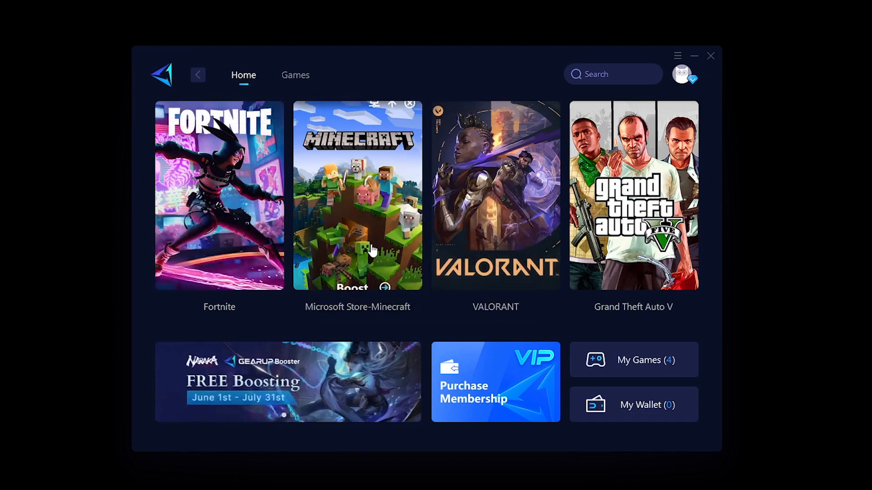
{"action": "mouse_move", "coordinate": [253, 227]}
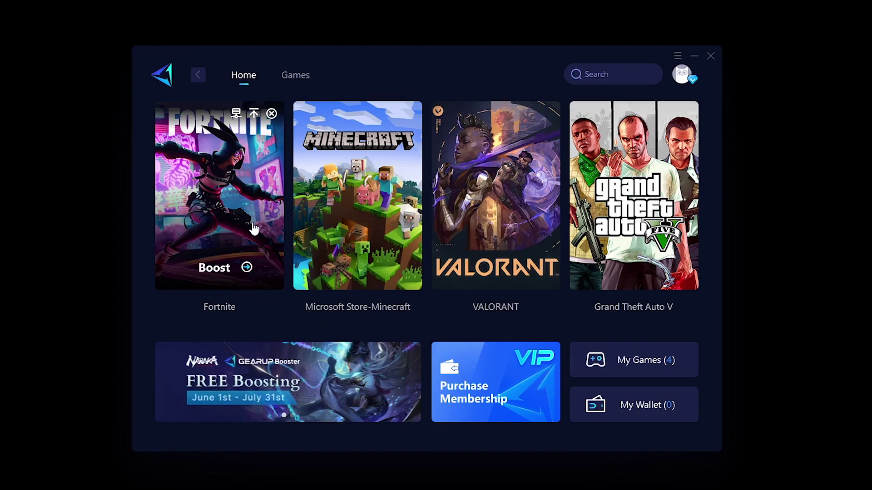
{"action": "mouse_move", "coordinate": [216, 223]}
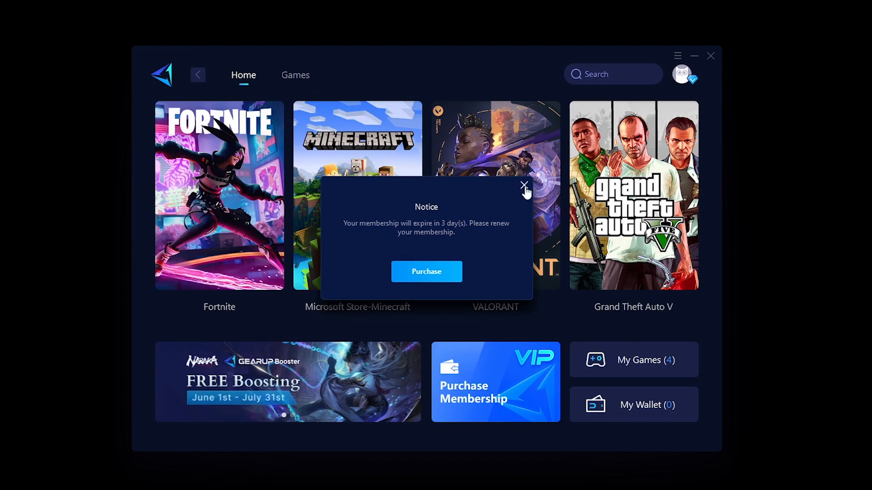
{"action": "left_click", "coordinate": [523, 185]}
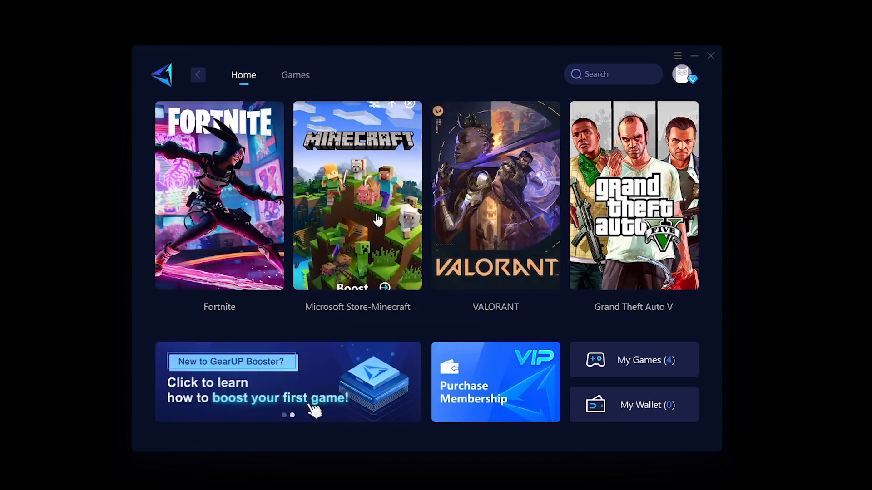
{"action": "mouse_move", "coordinate": [261, 185]}
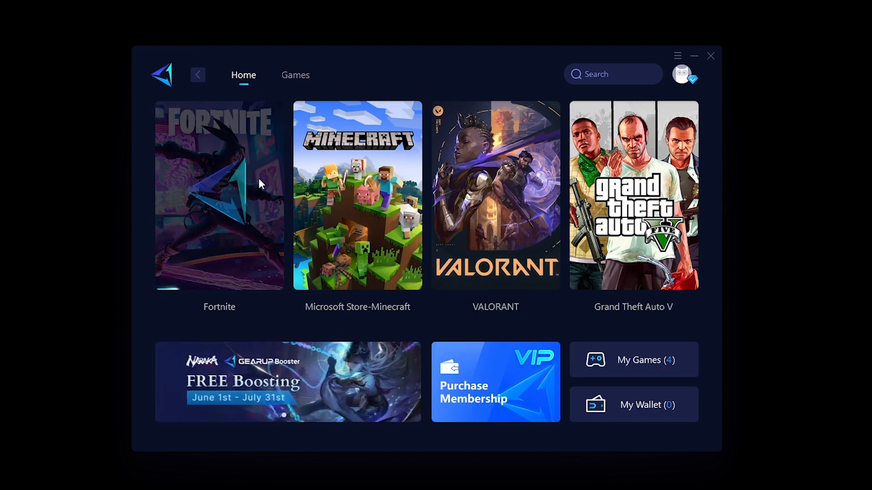
Open the Fortnite boosting details page showing the AIR mode explainer
{"action": "left_click", "coordinate": [218, 195]}
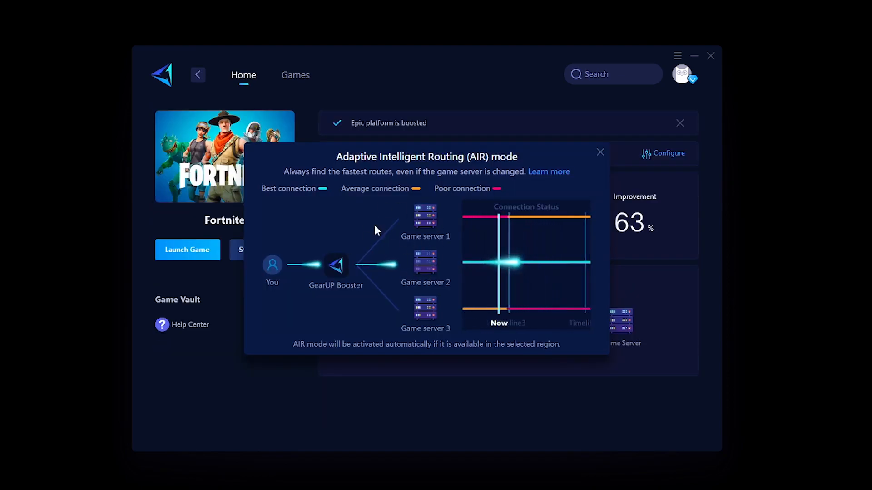
{"action": "mouse_move", "coordinate": [573, 278]}
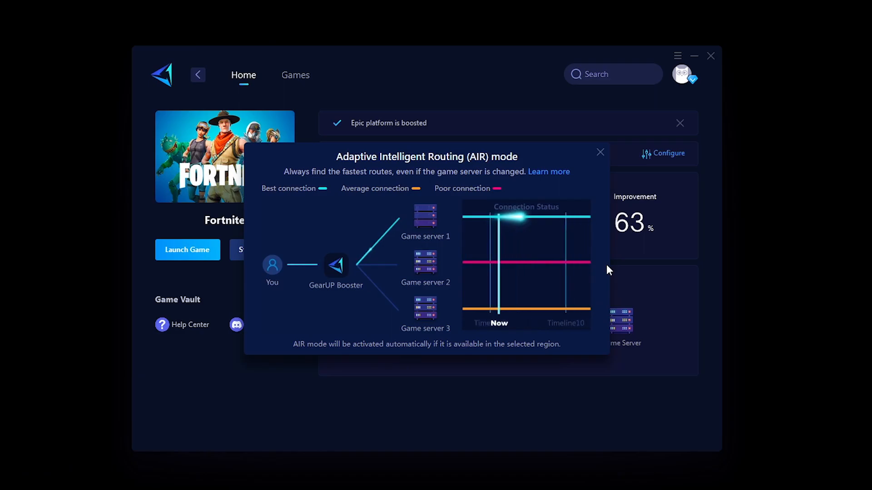
{"action": "mouse_move", "coordinate": [393, 184]}
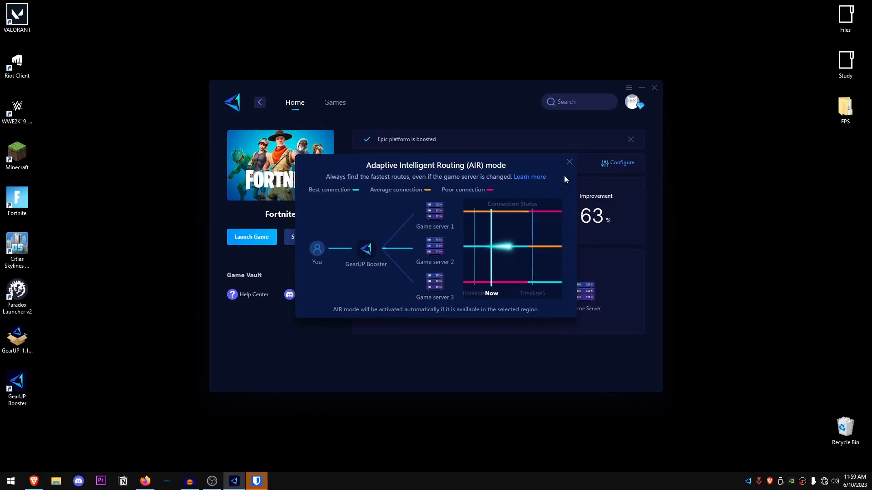
Dismiss the AIR mode explainer and review Fortnite's ping, loss and improvement stats
{"action": "left_click", "coordinate": [568, 162]}
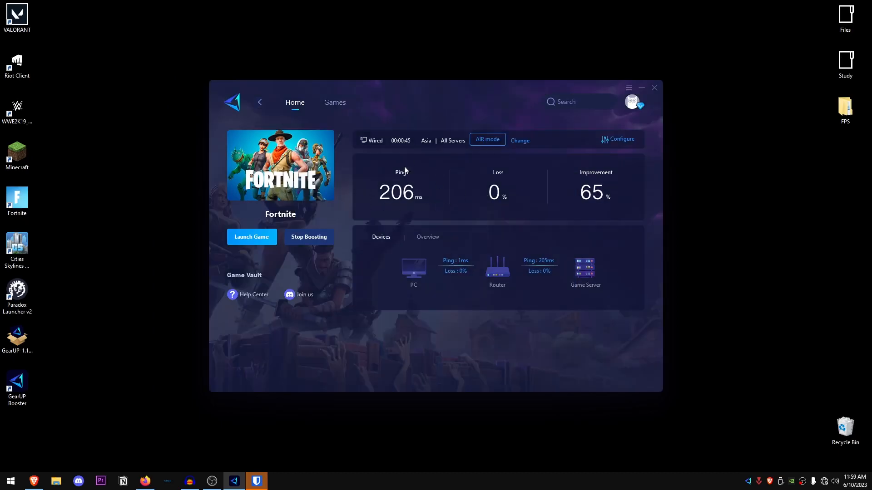
{"action": "mouse_move", "coordinate": [411, 235]}
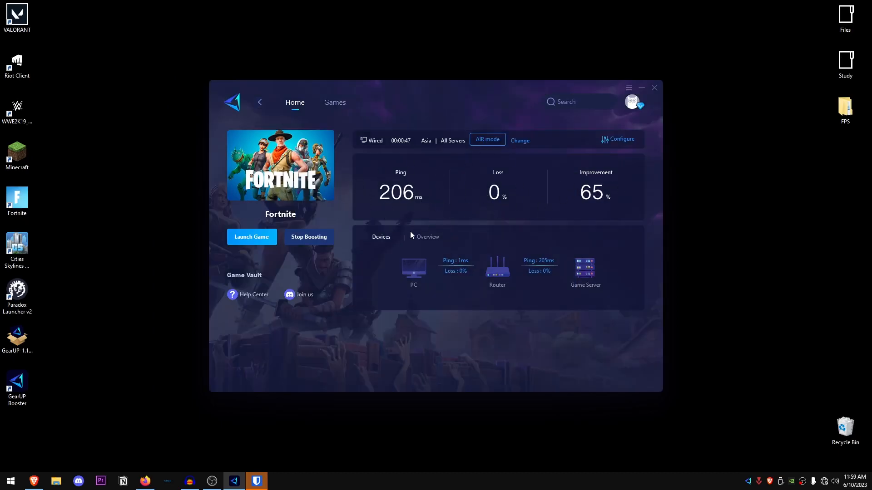
{"action": "mouse_move", "coordinate": [144, 480]}
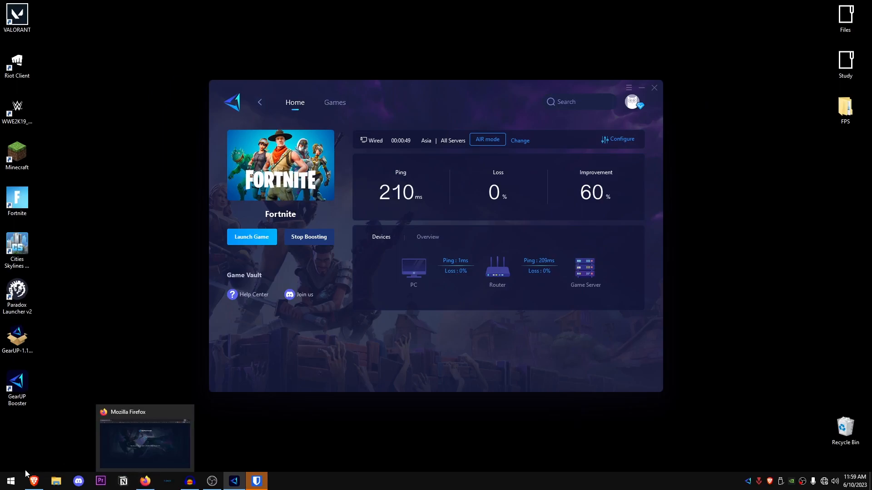
{"action": "mouse_move", "coordinate": [426, 153]}
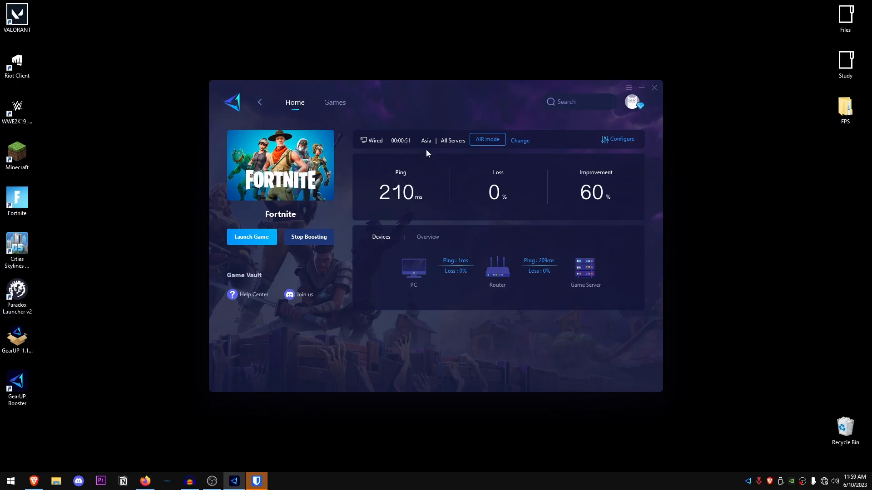
{"action": "mouse_move", "coordinate": [152, 358]}
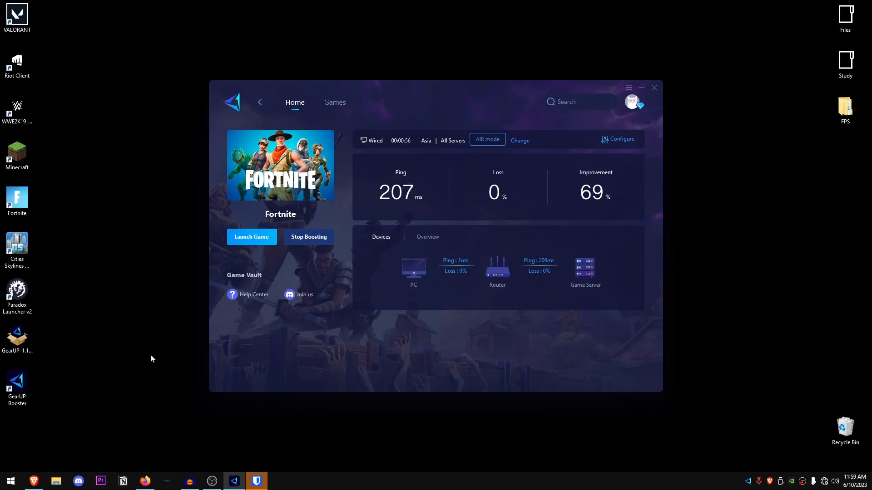
{"action": "mouse_move", "coordinate": [169, 295]}
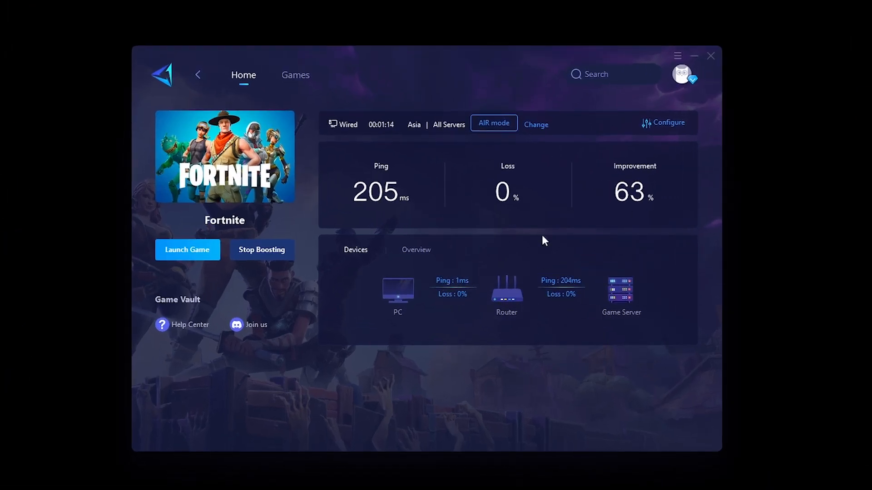
{"action": "mouse_move", "coordinate": [664, 207]}
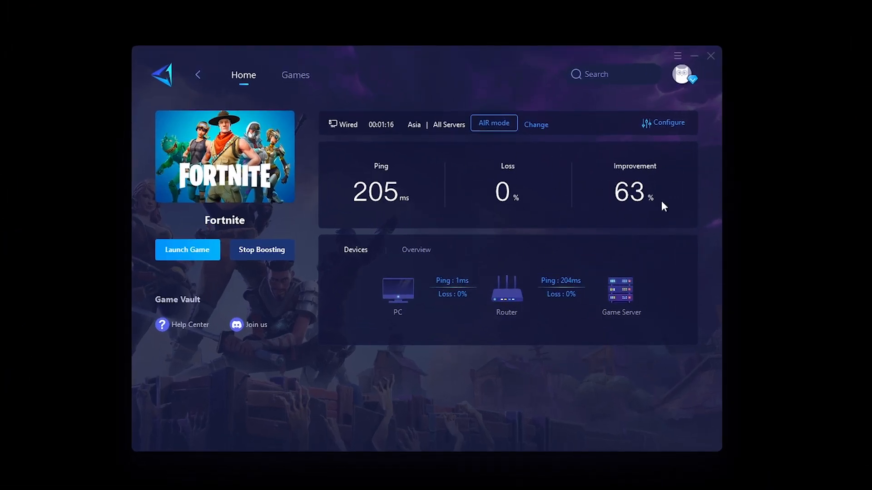
{"action": "mouse_move", "coordinate": [644, 247]}
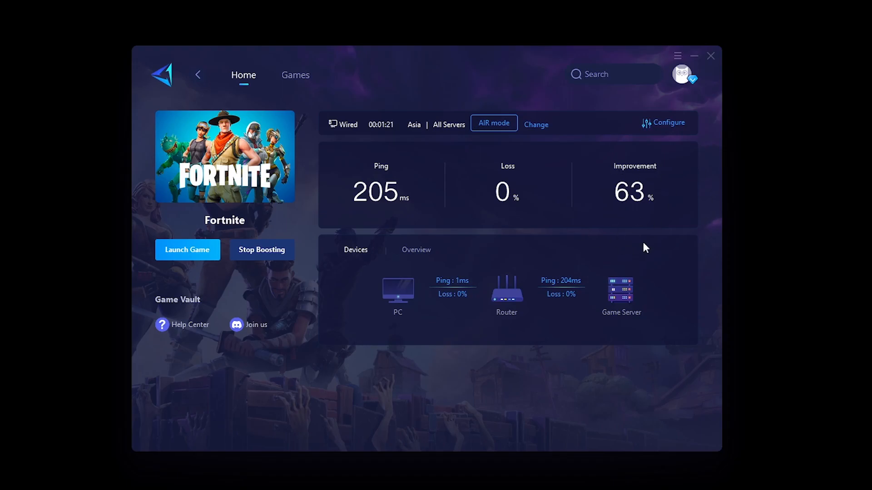
{"action": "mouse_move", "coordinate": [204, 253]}
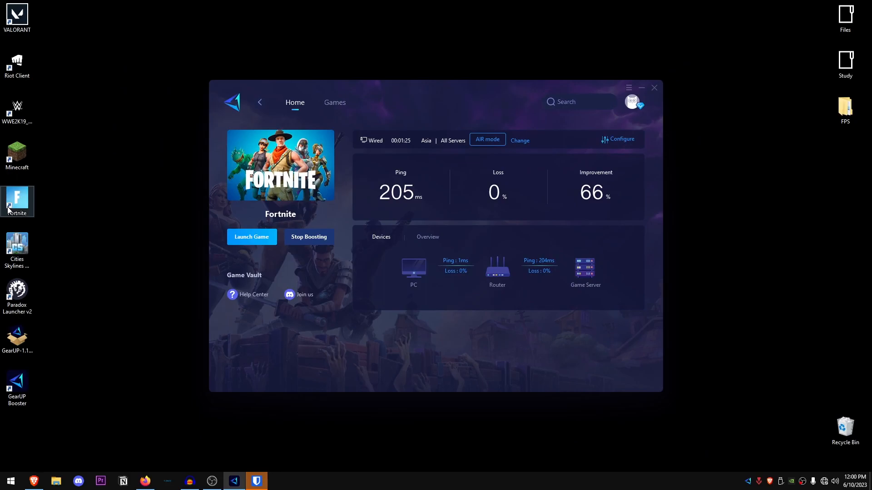
{"action": "mouse_move", "coordinate": [438, 340]}
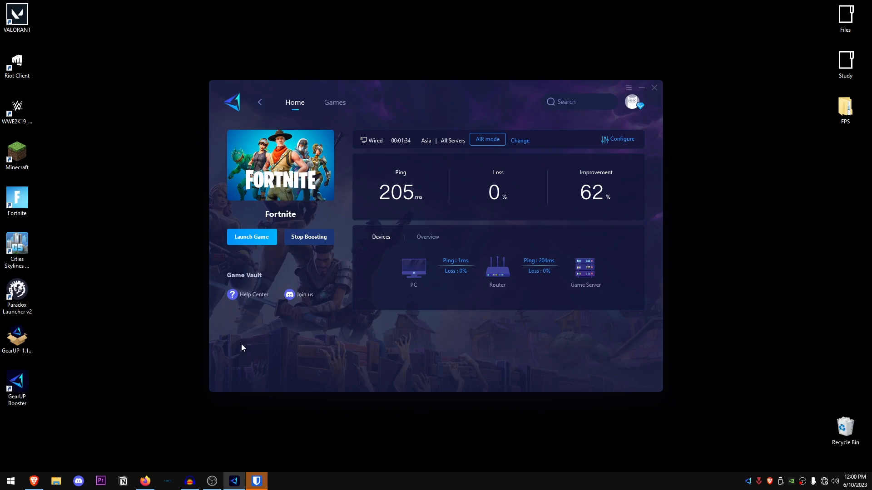
{"action": "left_click", "coordinate": [251, 237]}
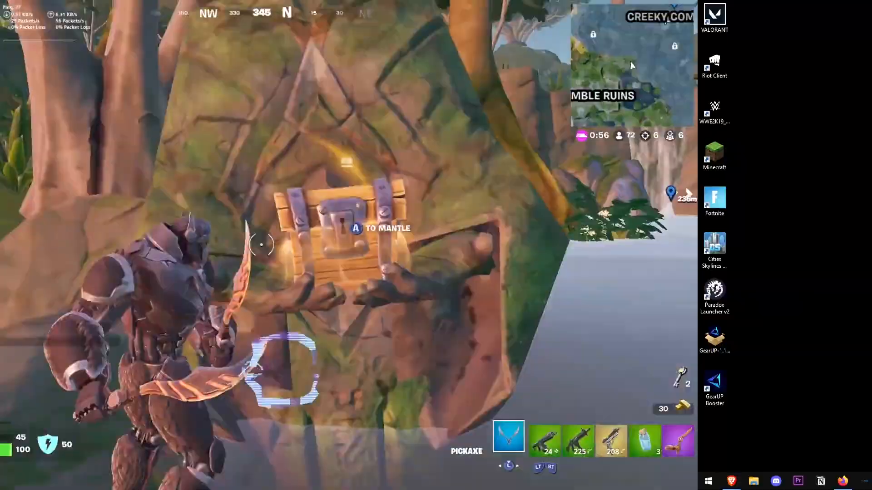